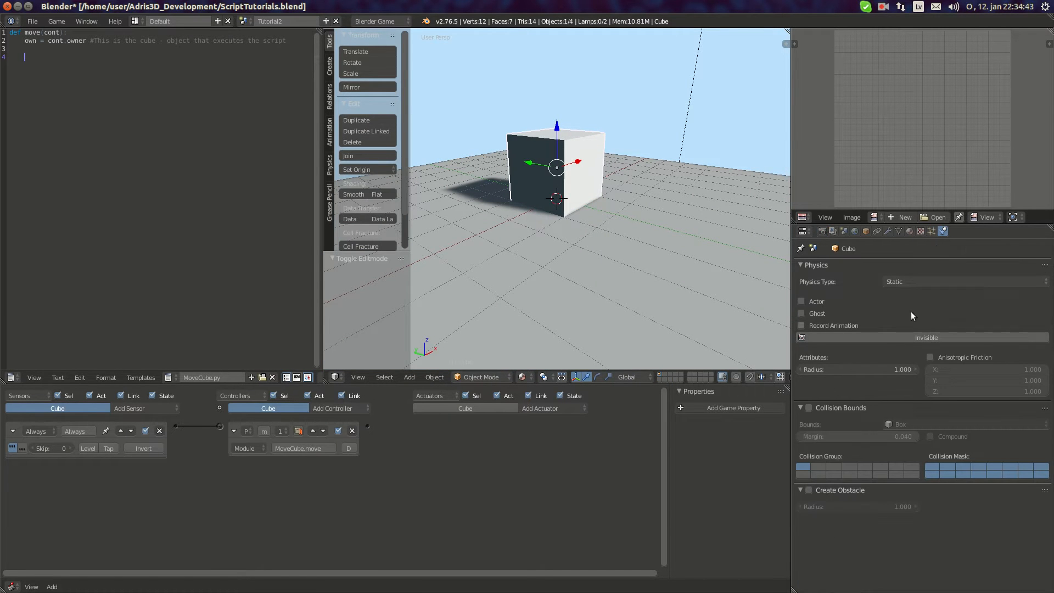
Set the cube's game physics type to Rigid Body
left_click(962, 281)
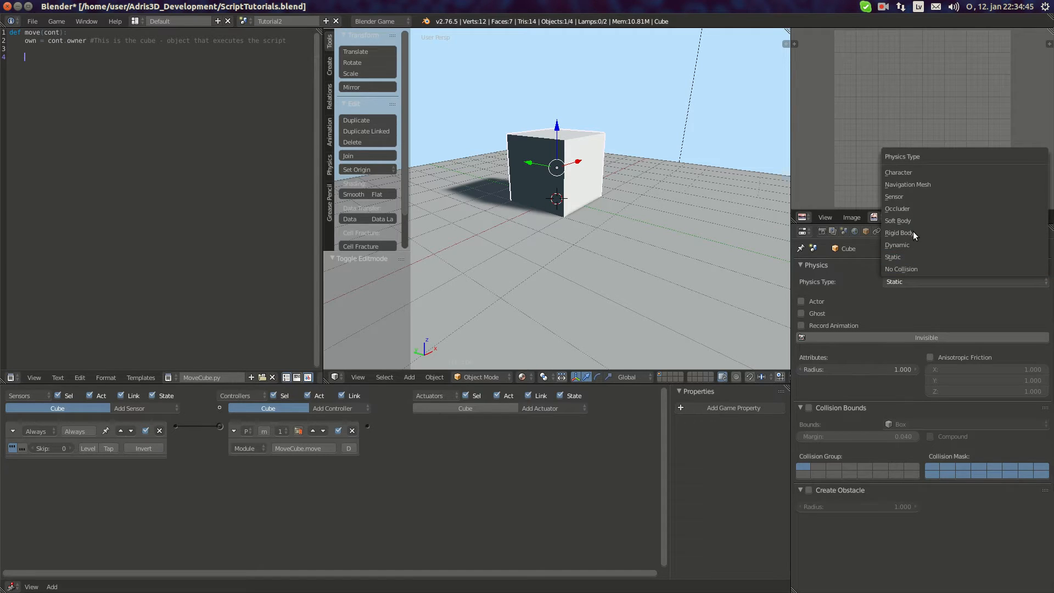
left_click(899, 233)
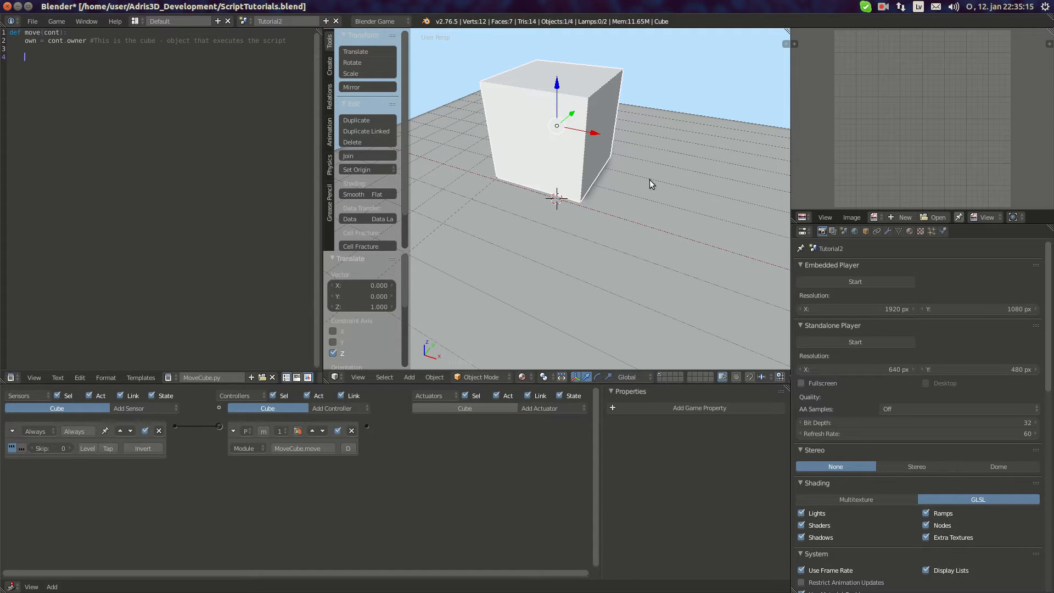
mouse_move(571, 254)
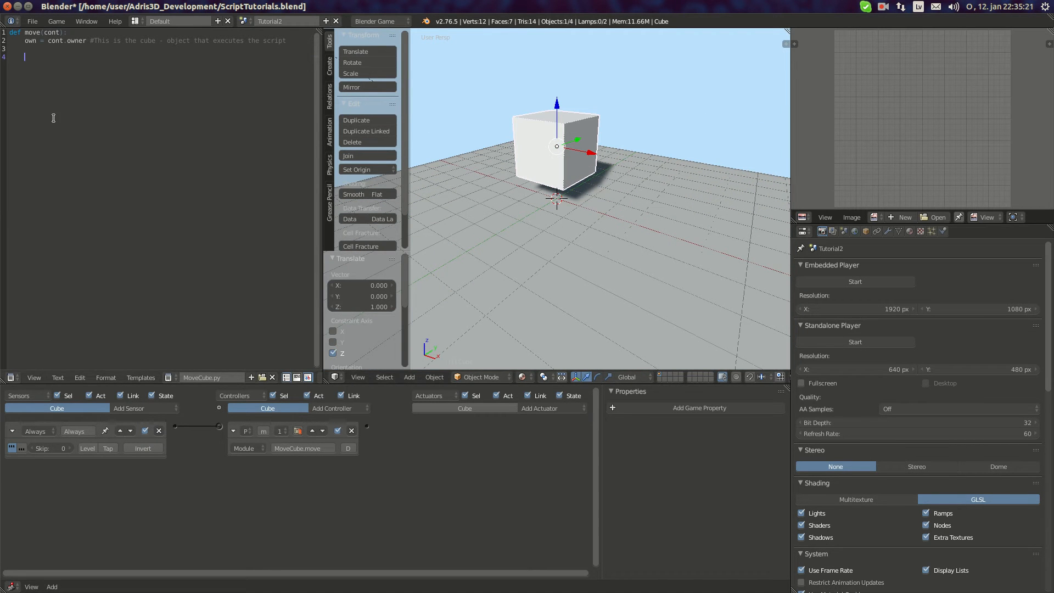
Write own.setLinearVelocity in the script, correcting the misspelled method name
type("own .")
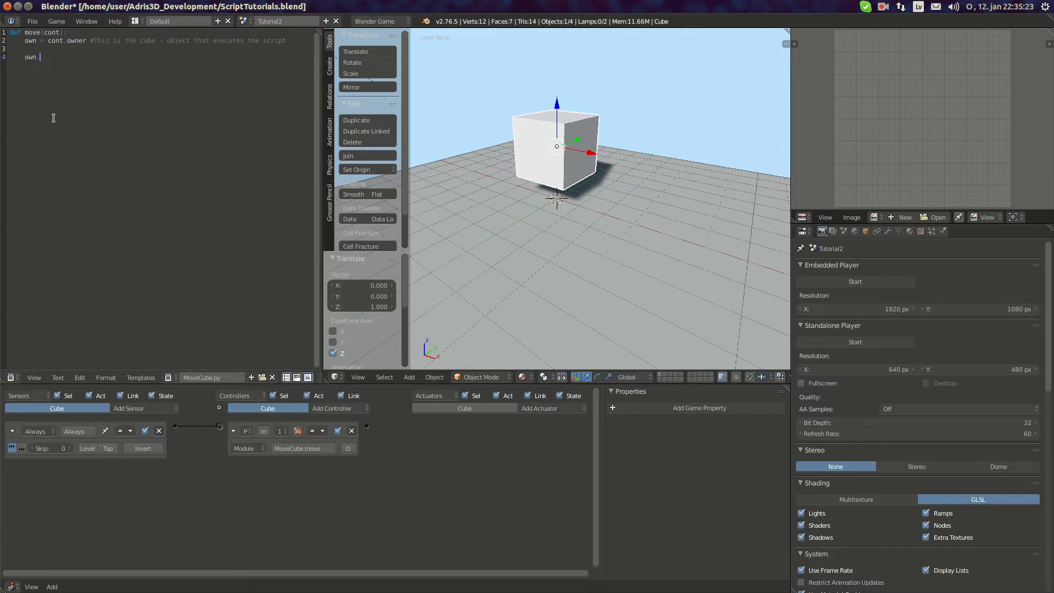
type("setLinea")
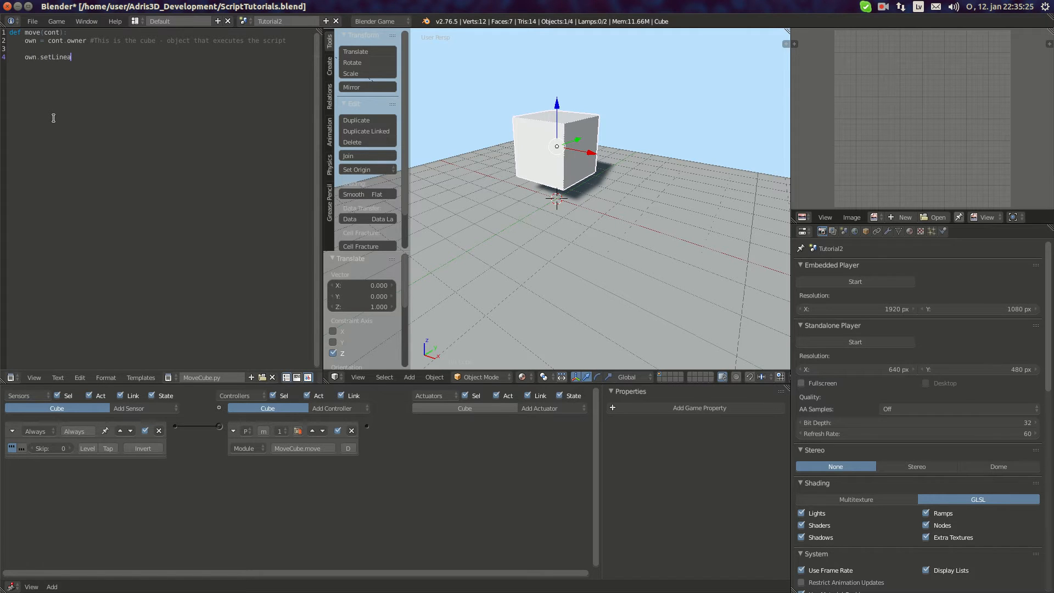
type("Velci")
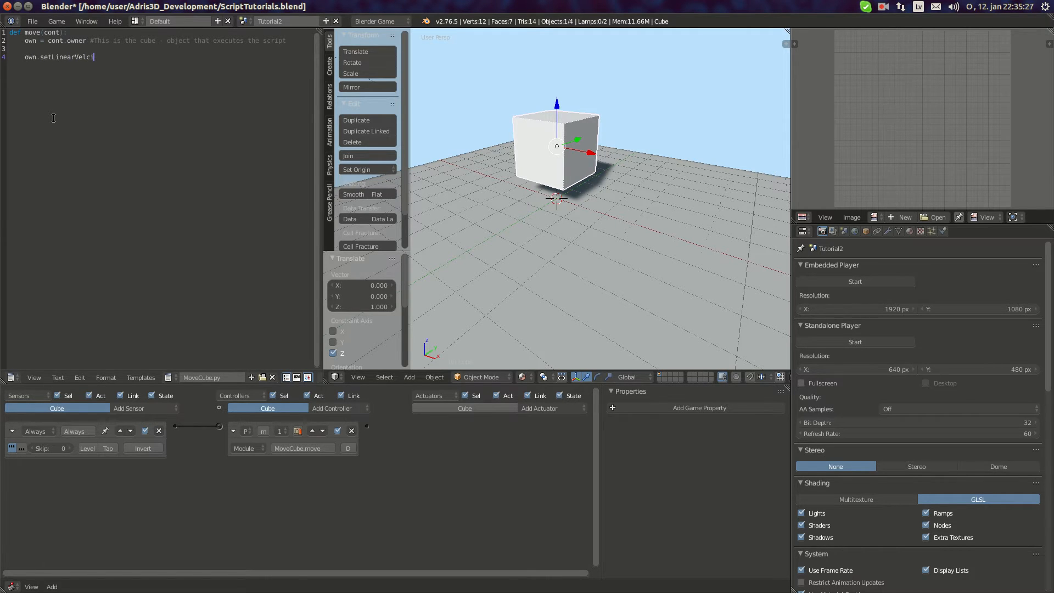
key("BackSpace")
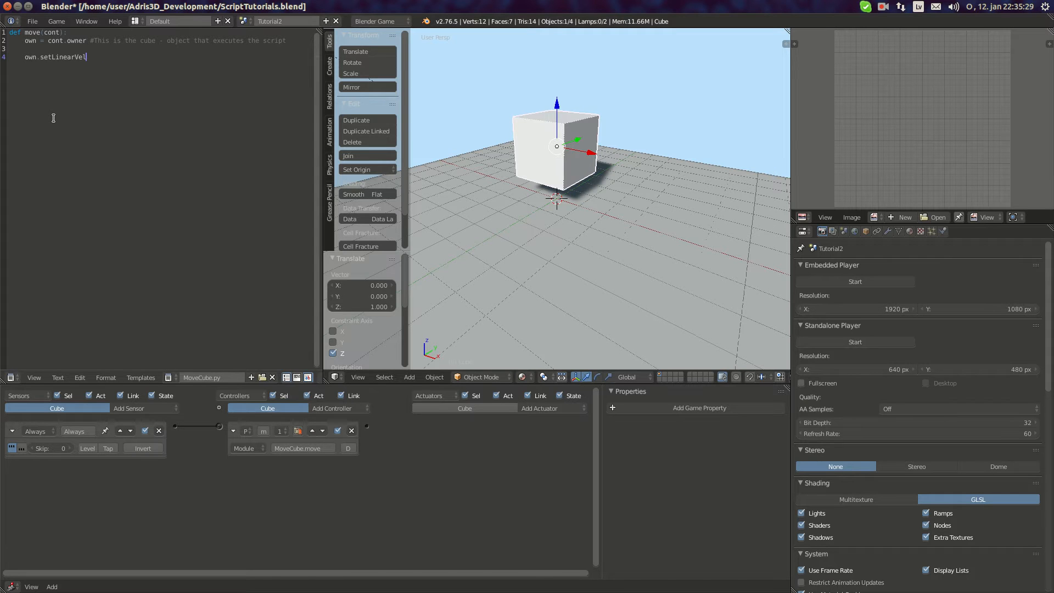
type("ocity([0.0, 1.0, 0.0], False")
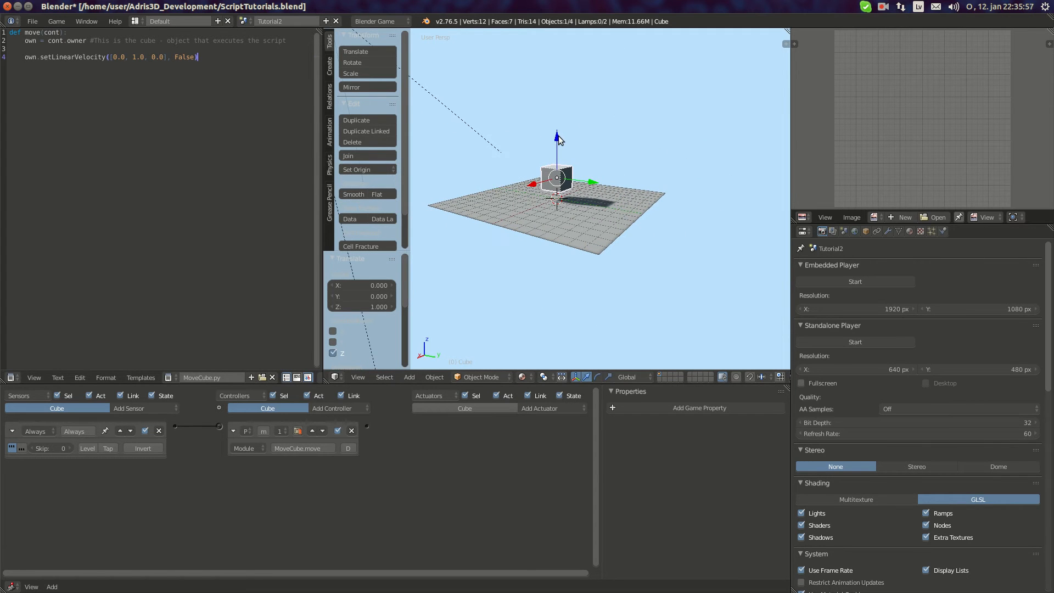
mouse_move(604, 119)
type("own.lo")
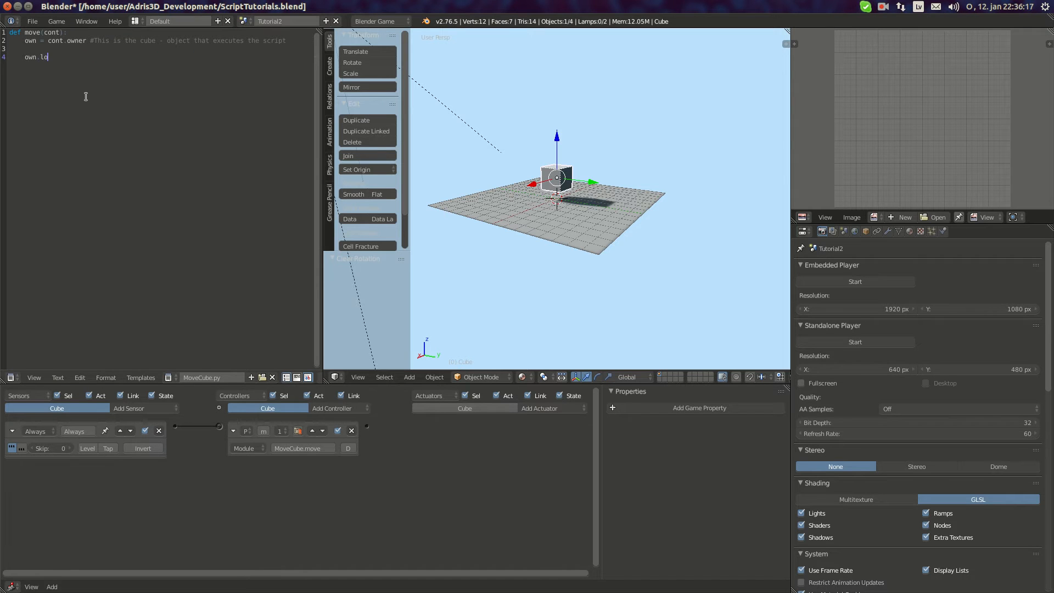
type("calLinear")
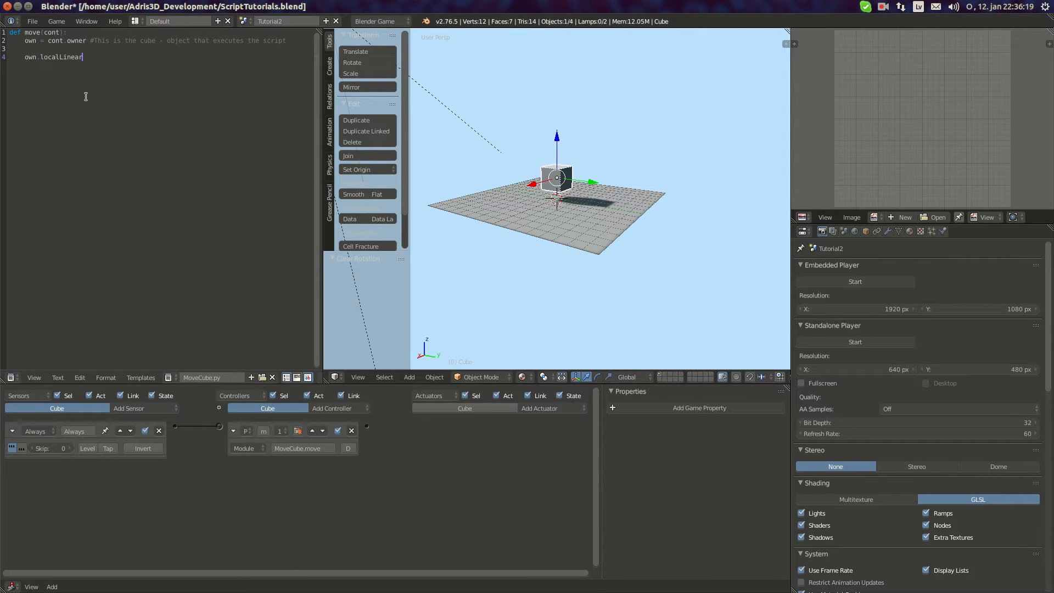
type("Velocity")
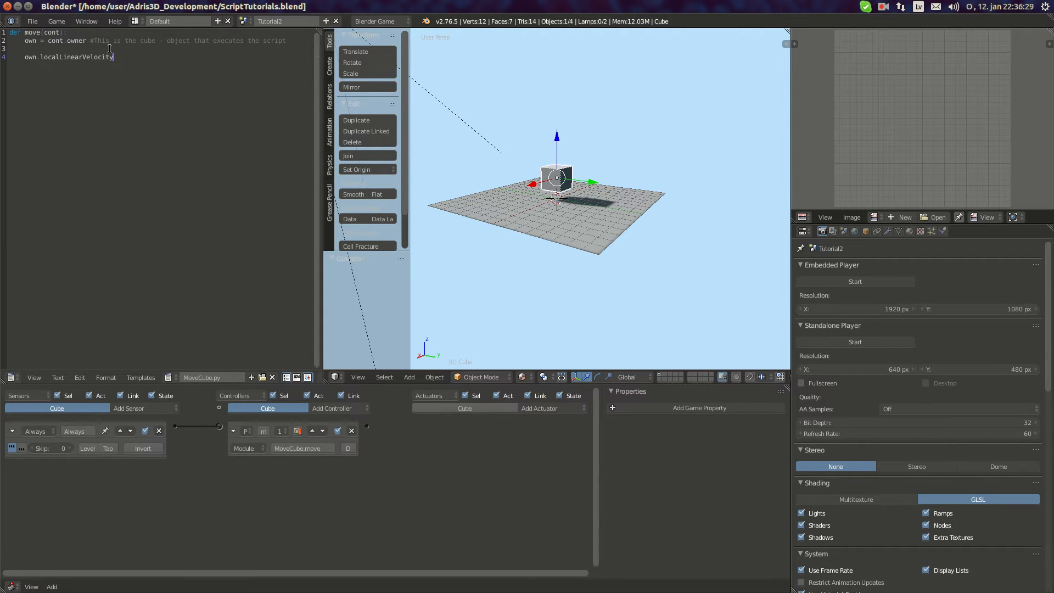
type("=")
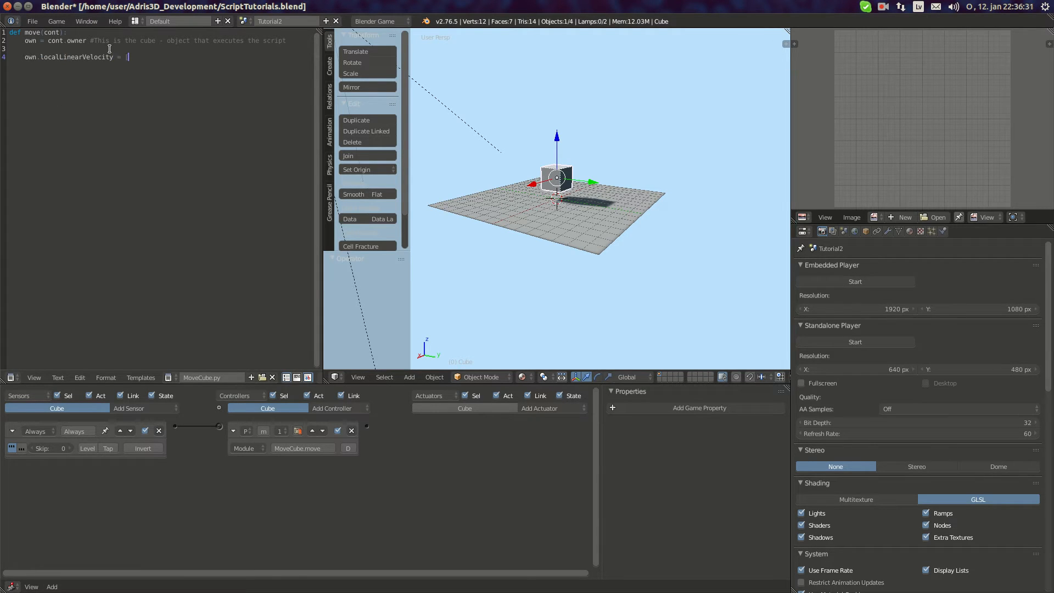
type("[")
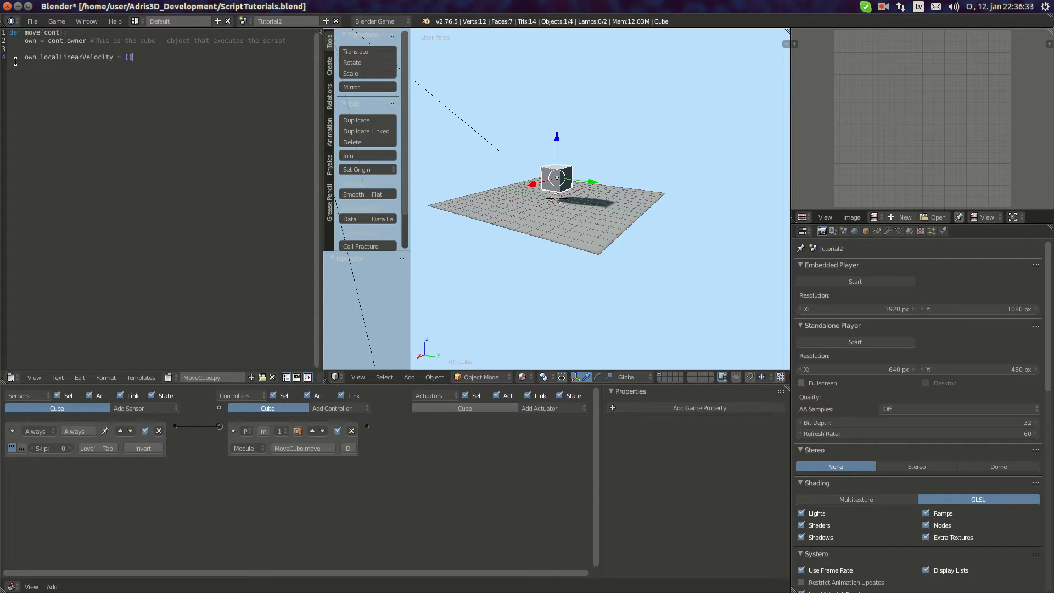
type("a")
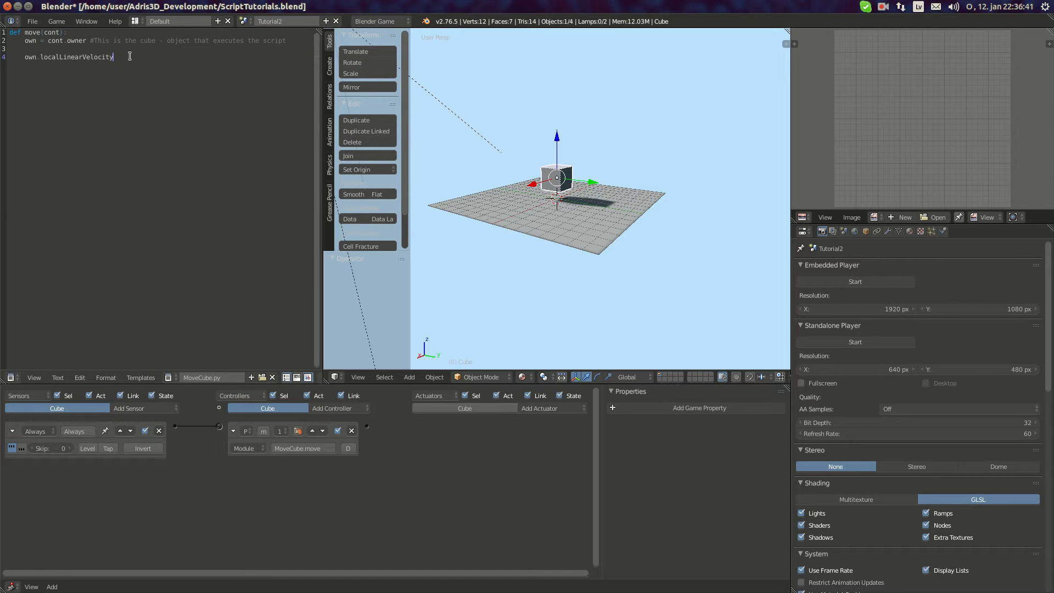
type(".y =")
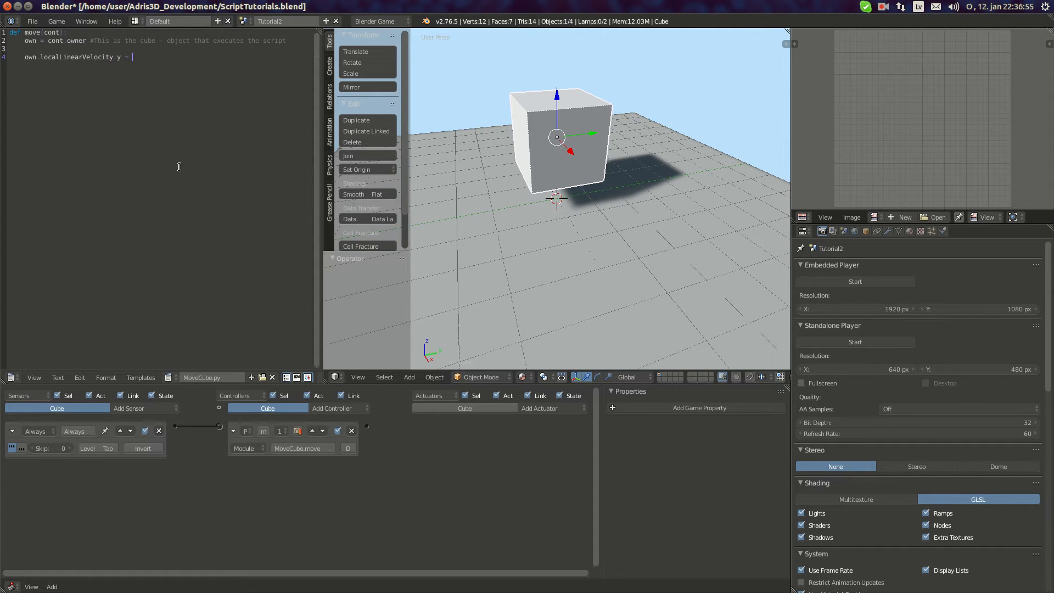
type("2.0")
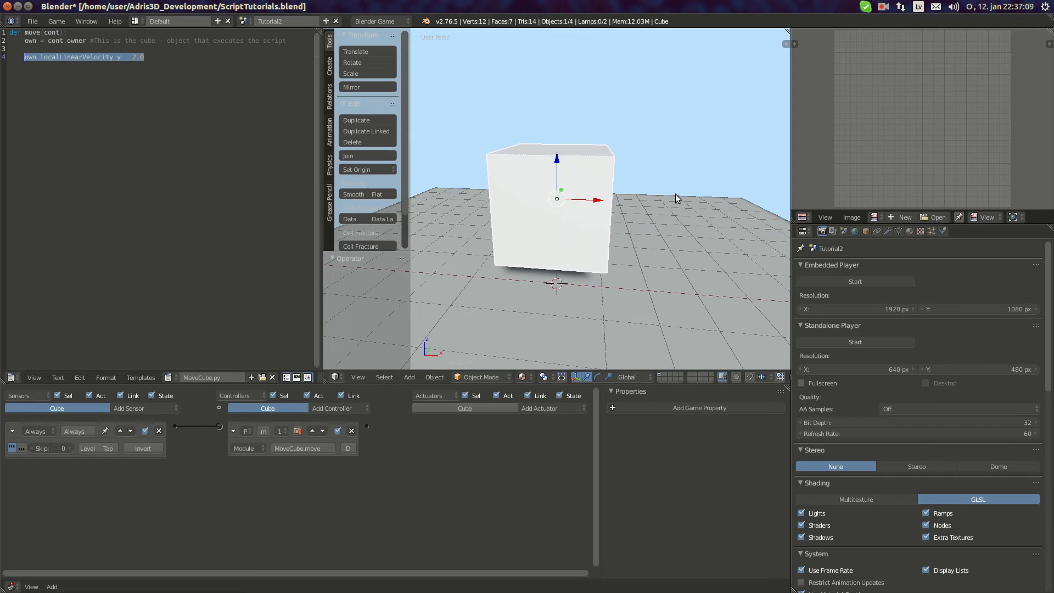
mouse_move(650, 183)
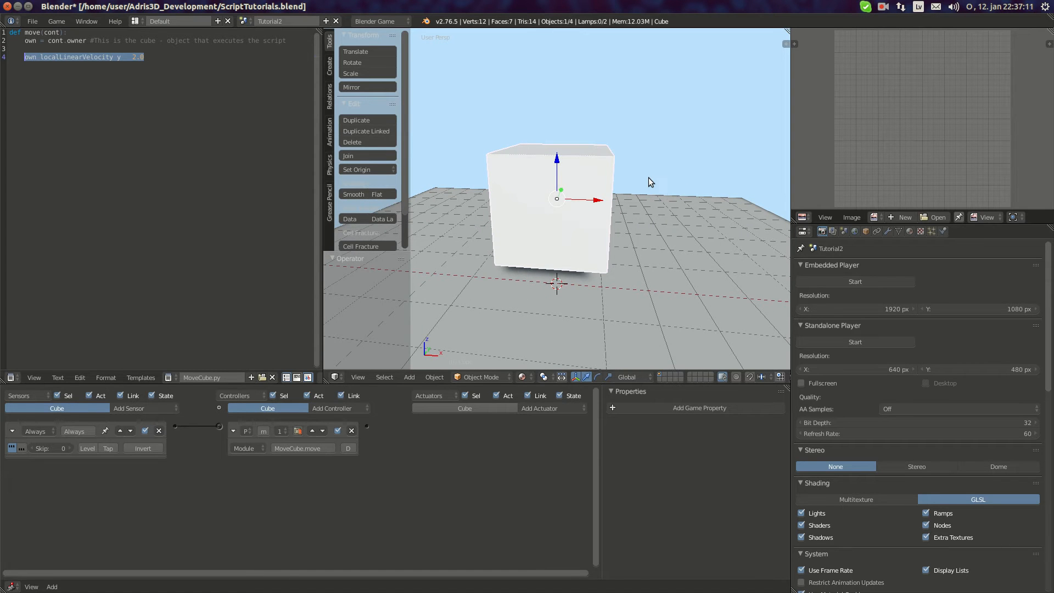
mouse_move(632, 178)
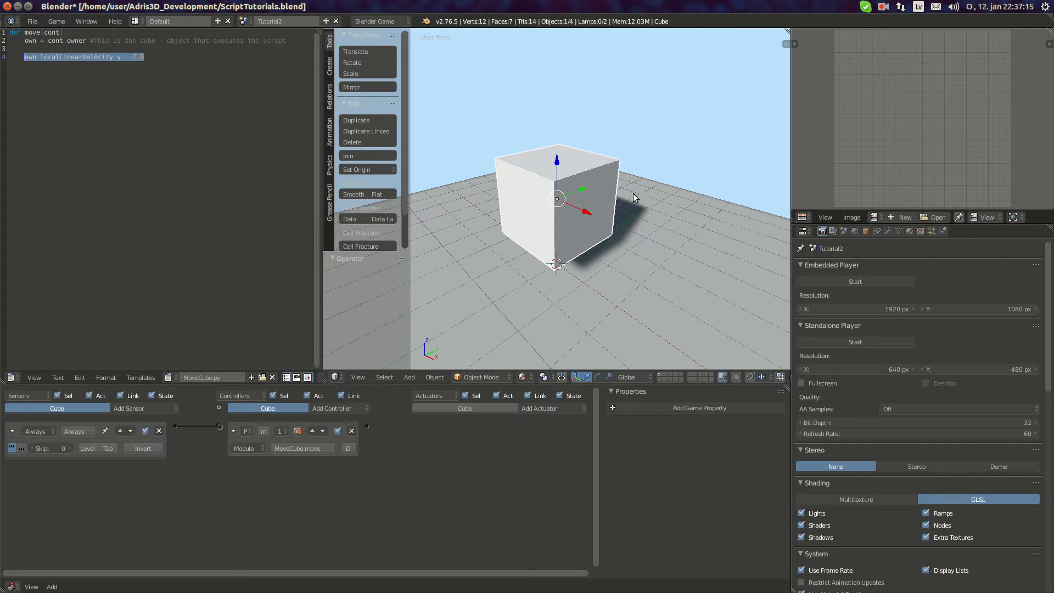
mouse_move(598, 206)
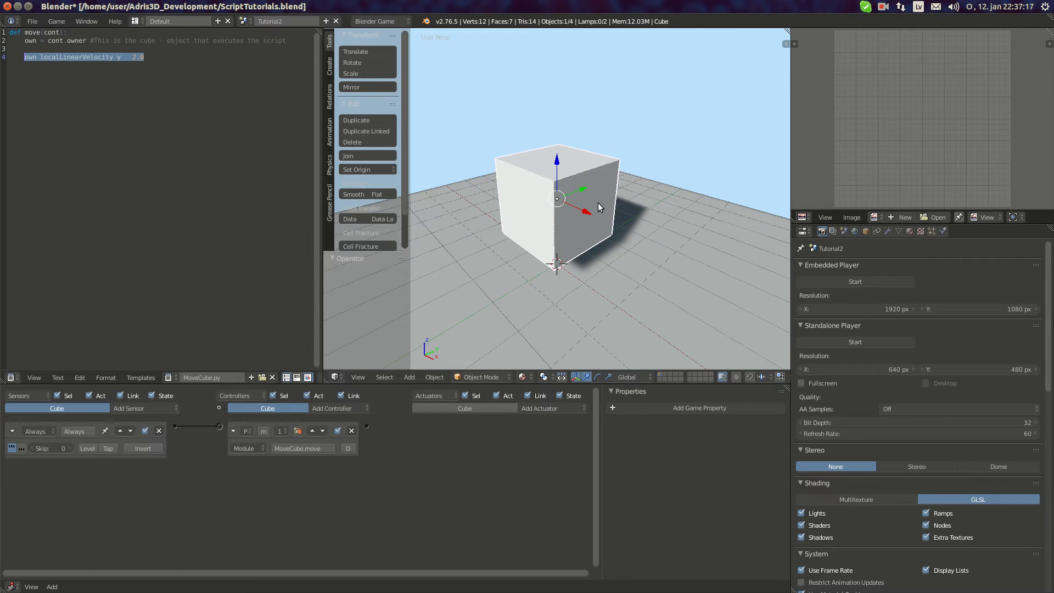
mouse_move(607, 212)
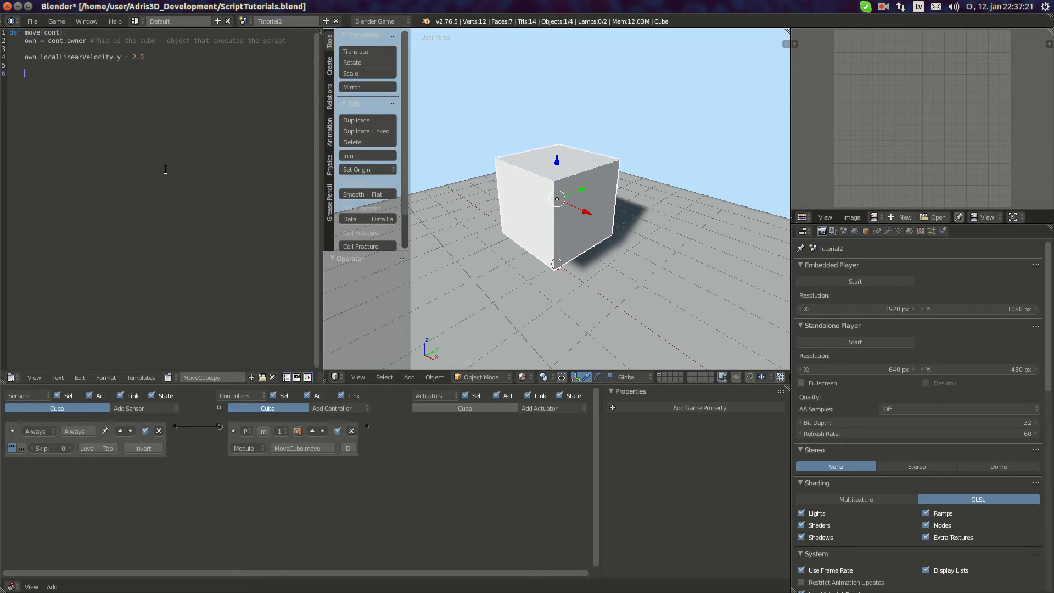
Note F = ma and a = F / m, then begin the own.applyForce( call
type("F =")
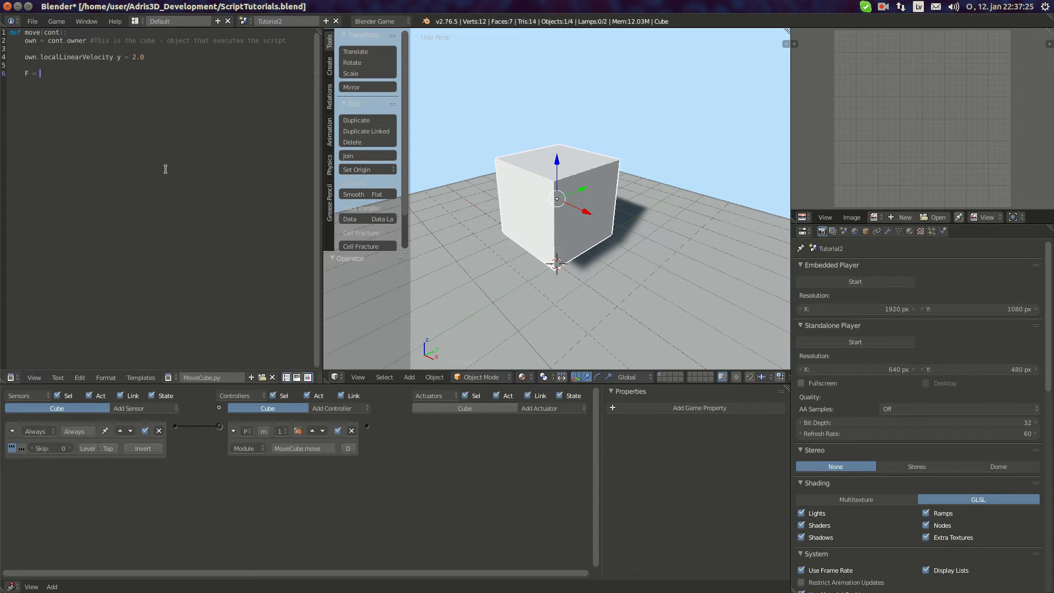
type("ma")
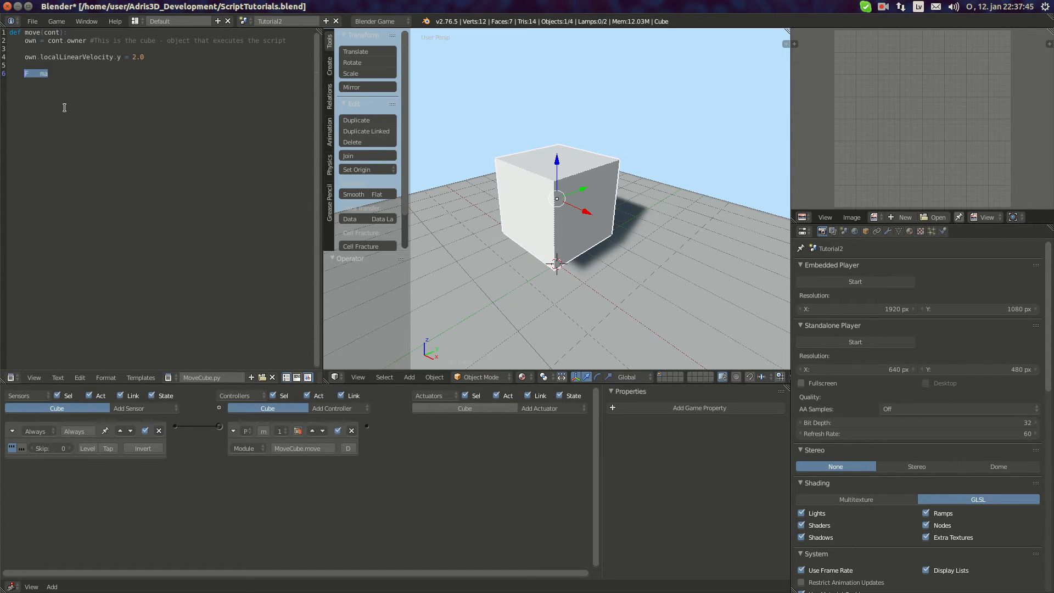
type("a = F /")
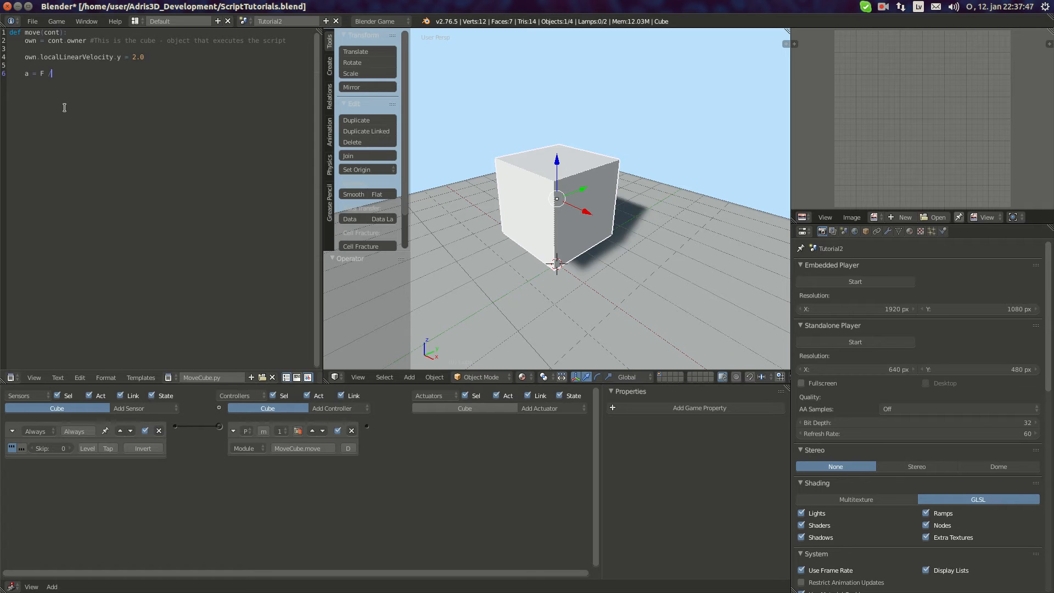
type("m")
left_click(85, 57)
type("own.applyForc")
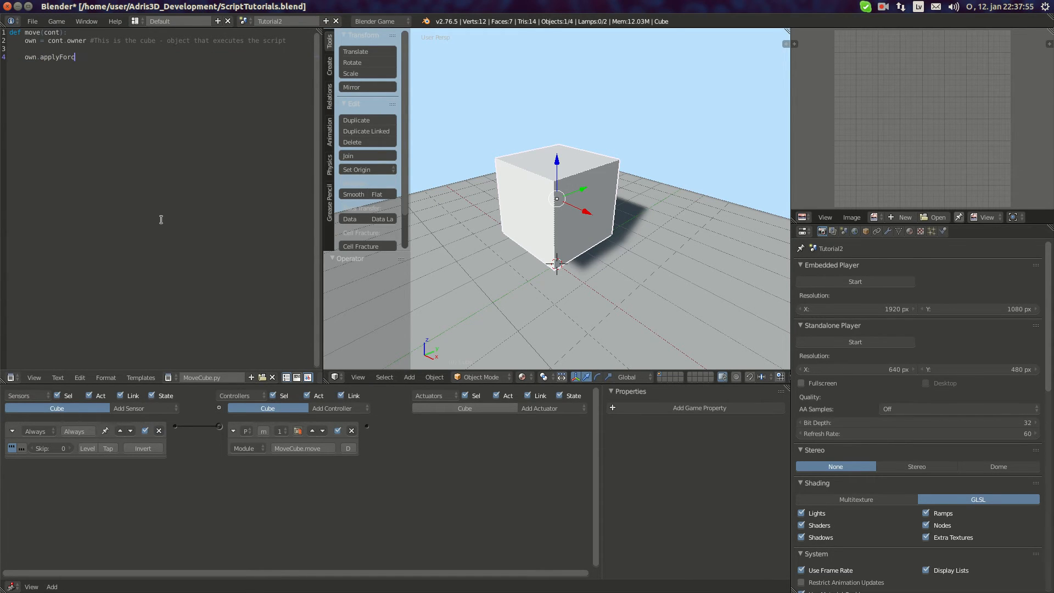
type("e(")
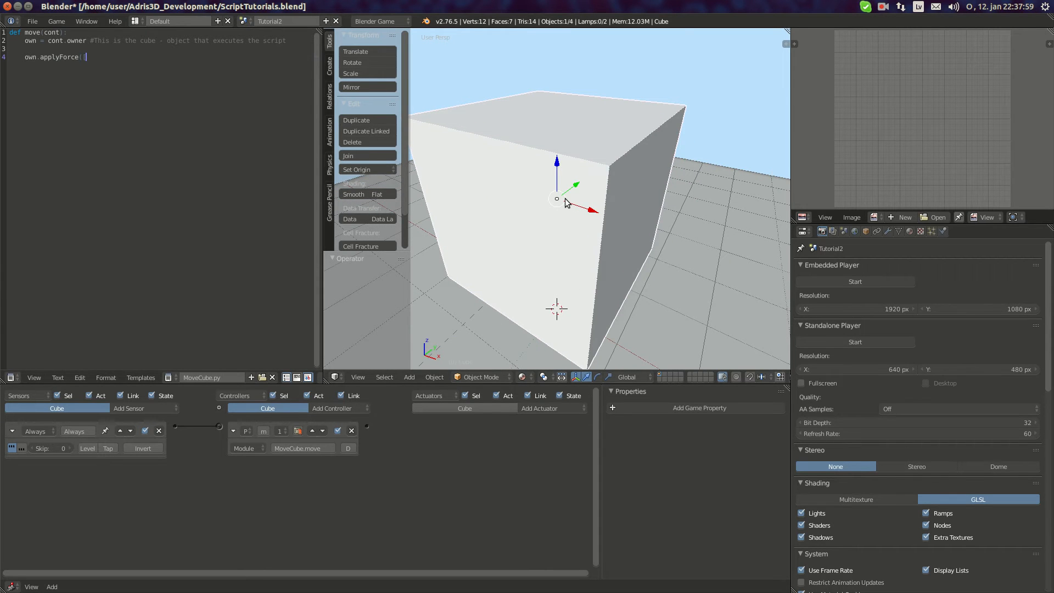
mouse_move(580, 170)
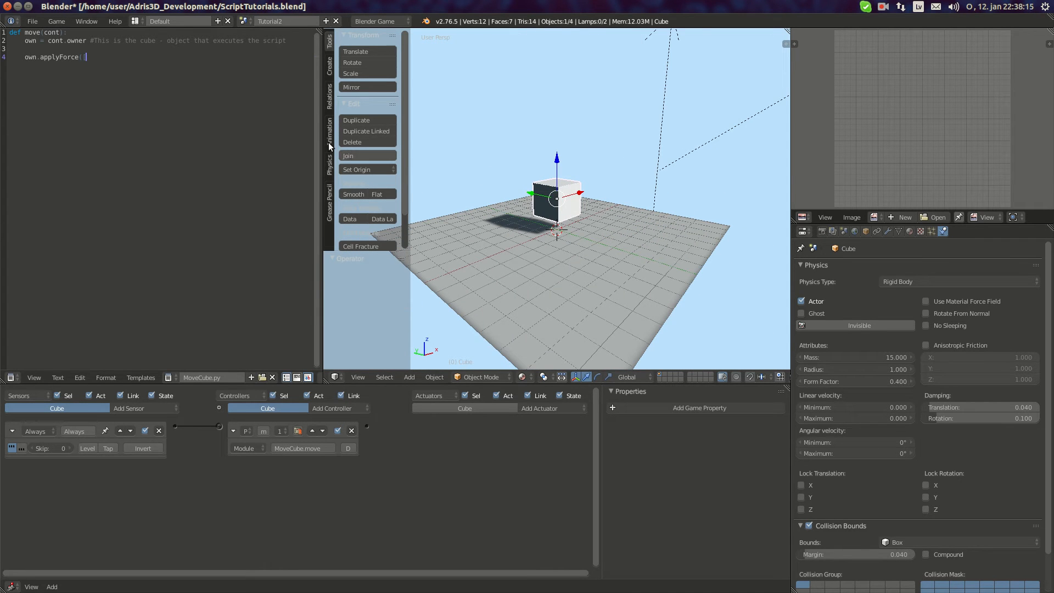
mouse_move(287, 147)
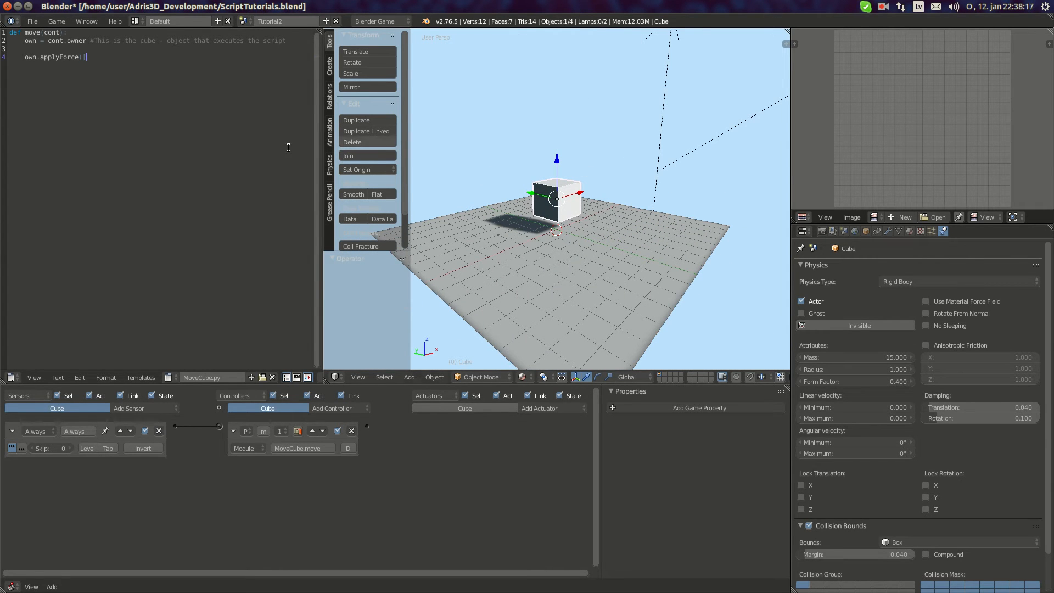
Complete applyForce with the vector [0.0, 60.0, 0.0] and local flag True
type("0.0, 6")
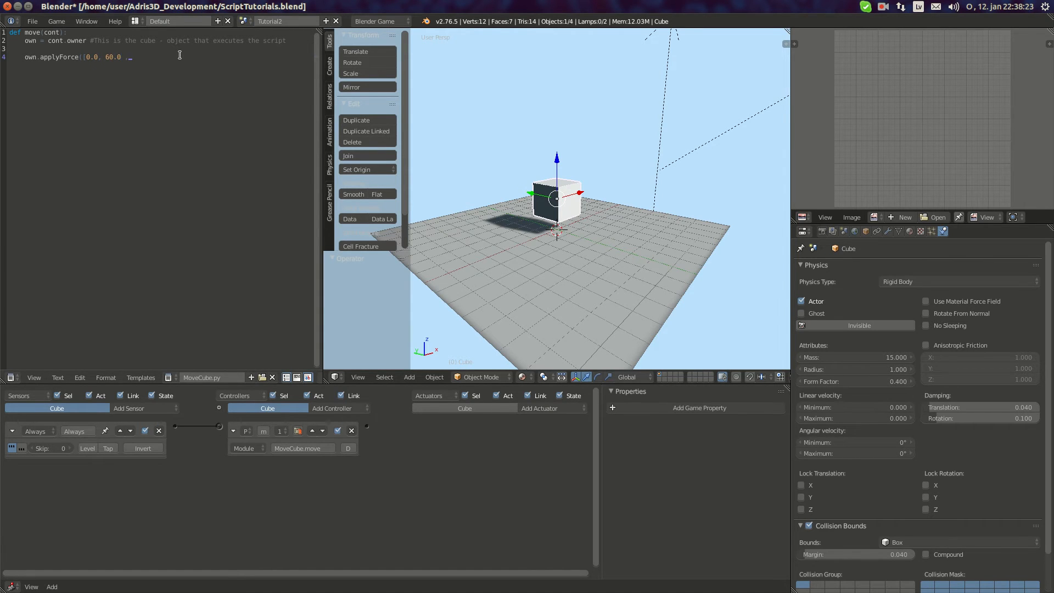
type("0.0")
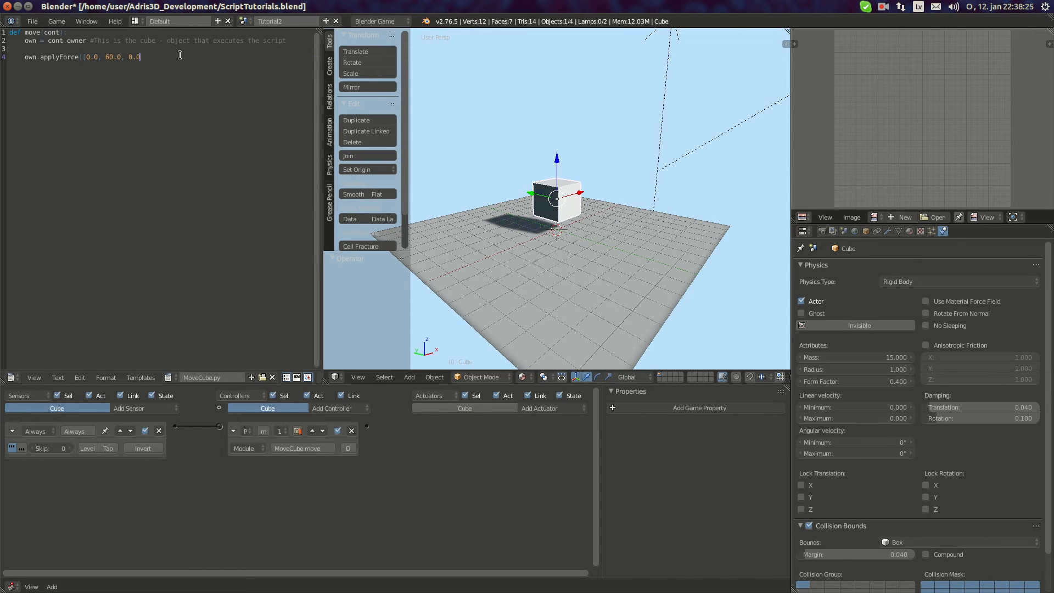
type(", True)")
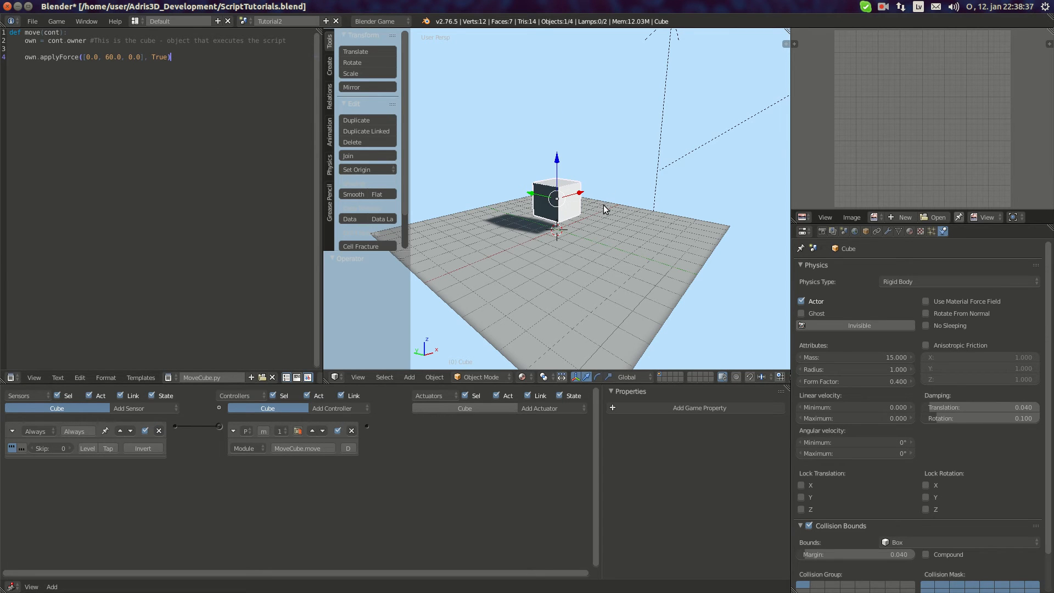
mouse_move(526, 238)
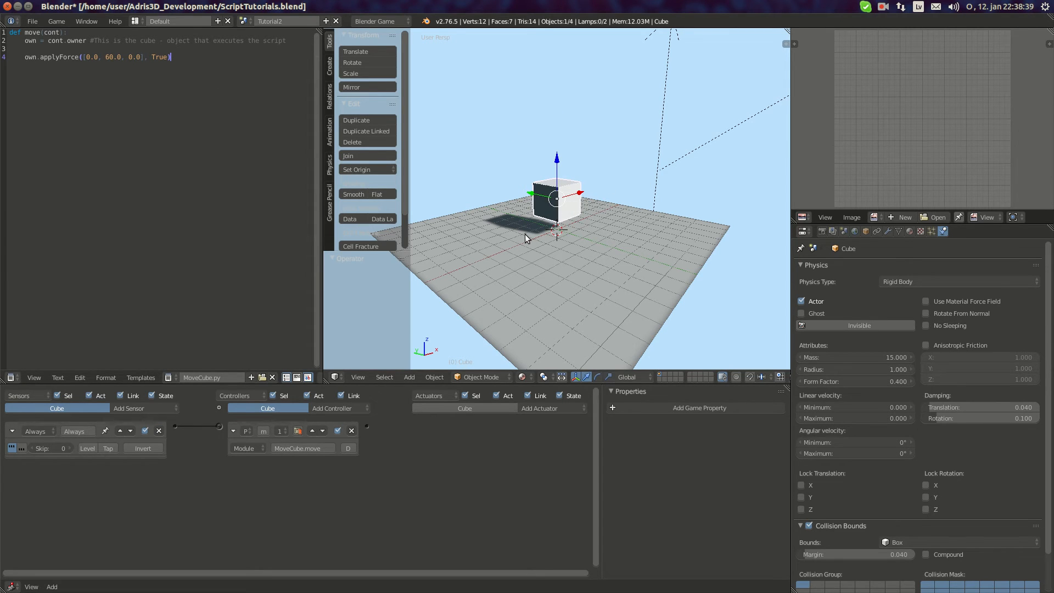
mouse_move(587, 214)
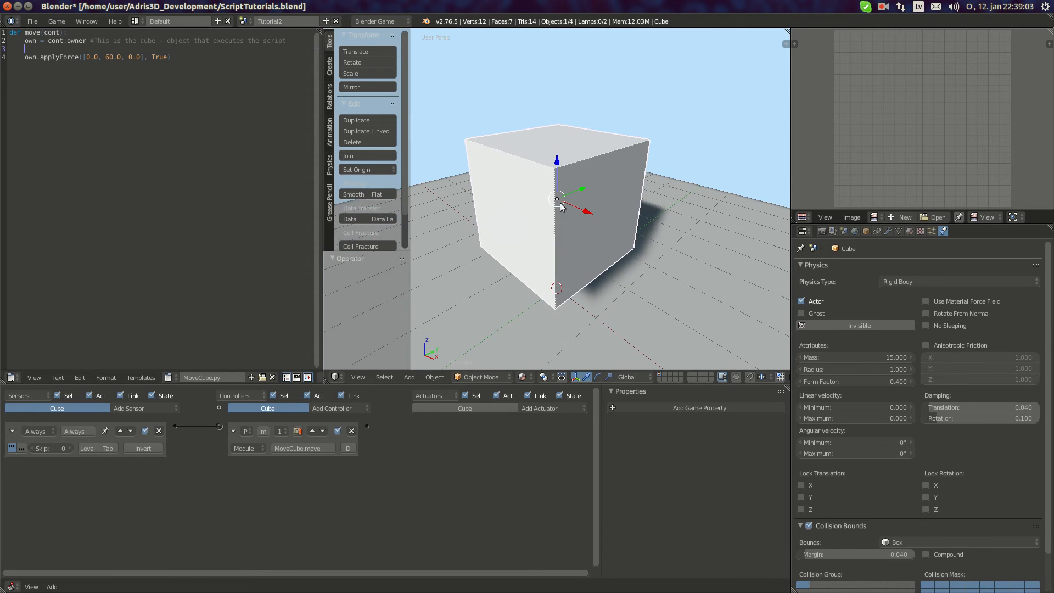
mouse_move(811, 357)
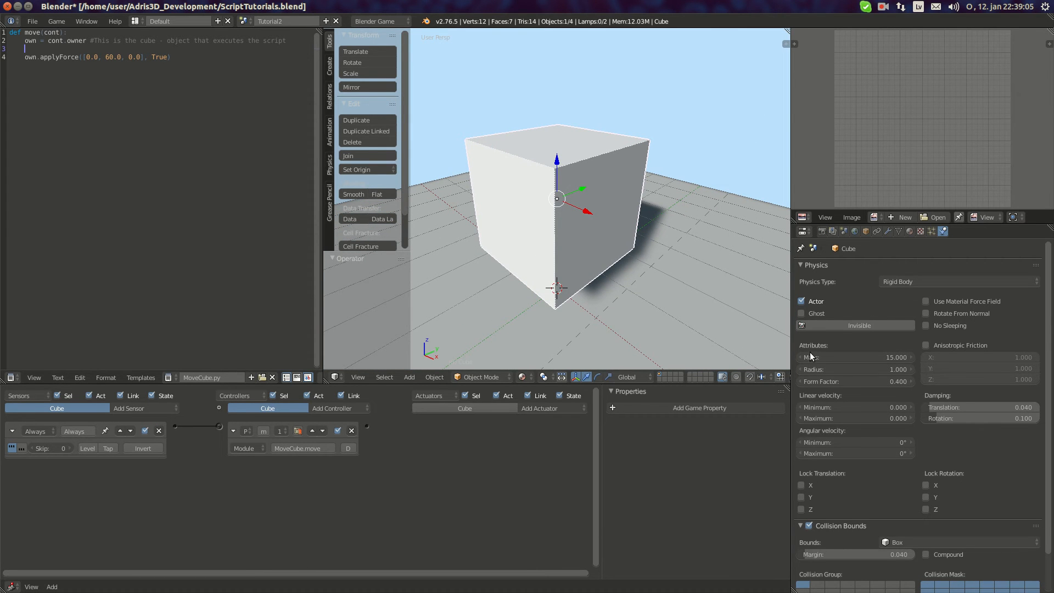
Set the cube's physics mass to 1500 and enlarge the applyForce y value
left_click(854, 357)
type("1.000")
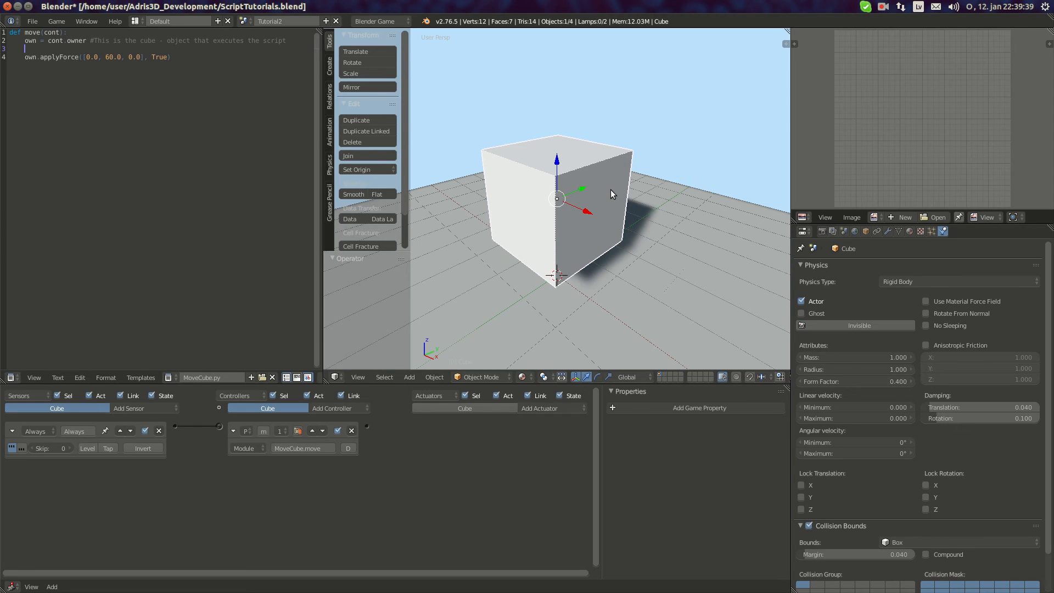
left_click(854, 357)
type("1500.000")
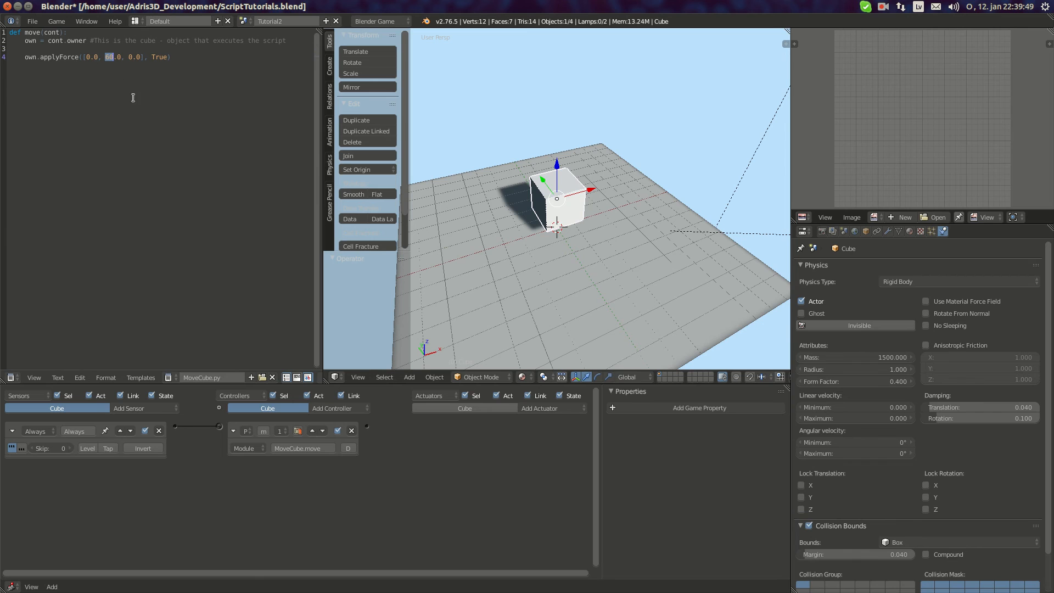
type("1800")
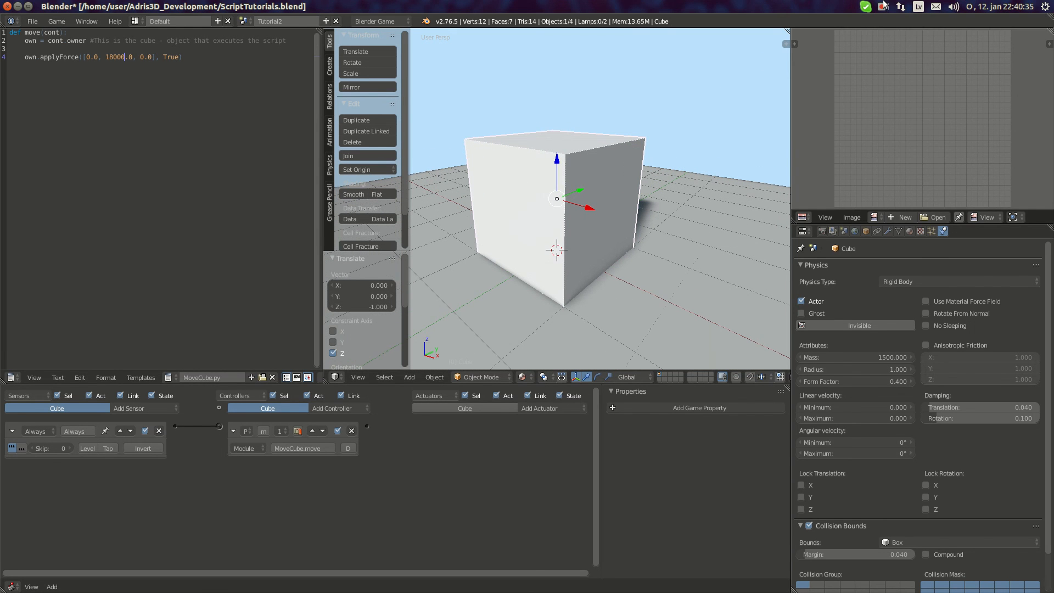
left_click(883, 7)
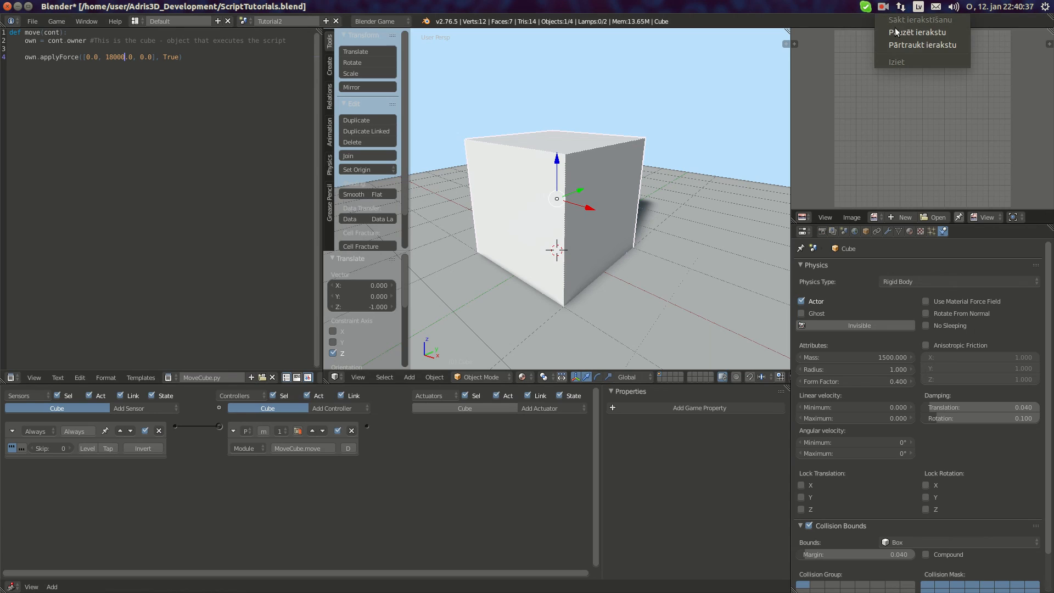